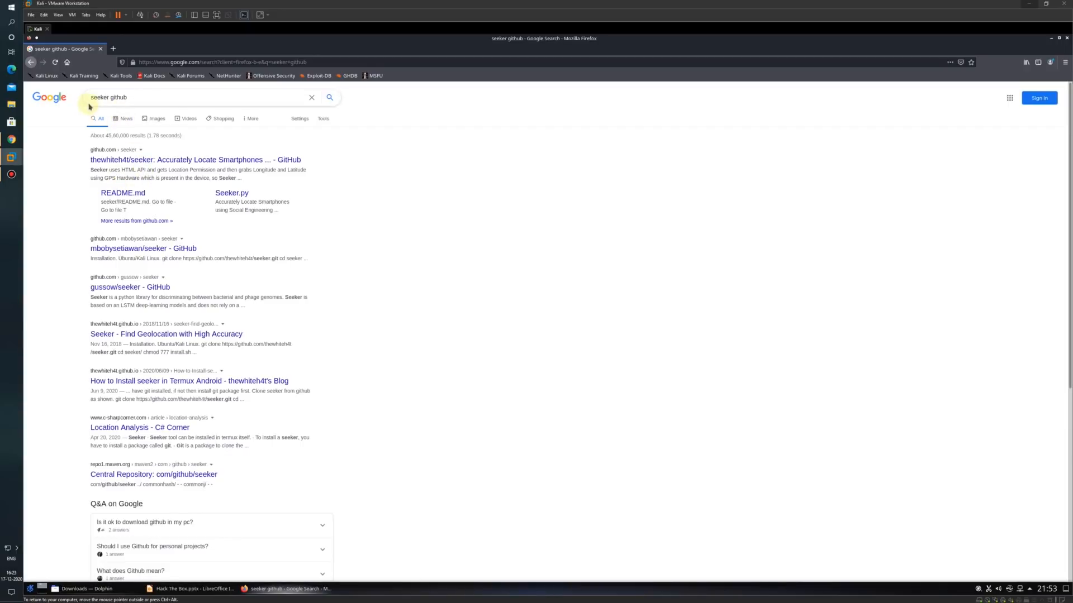
pyautogui.moveTo(143, 170)
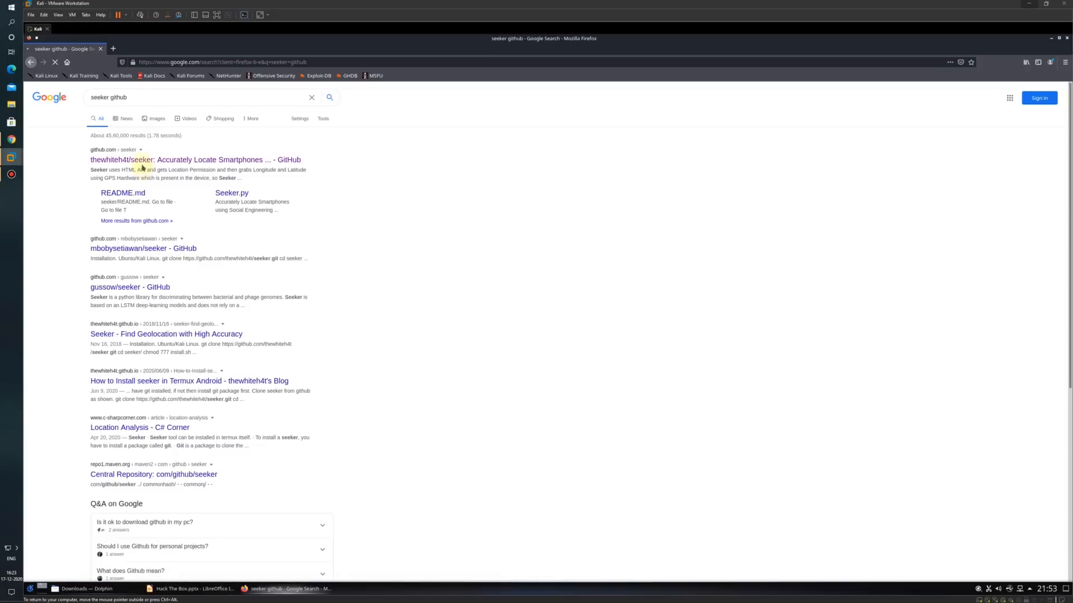
# Bring the thewhiteh4t/seeker README's Installation section for Kali Linux into view.
pyautogui.click(172, 160)
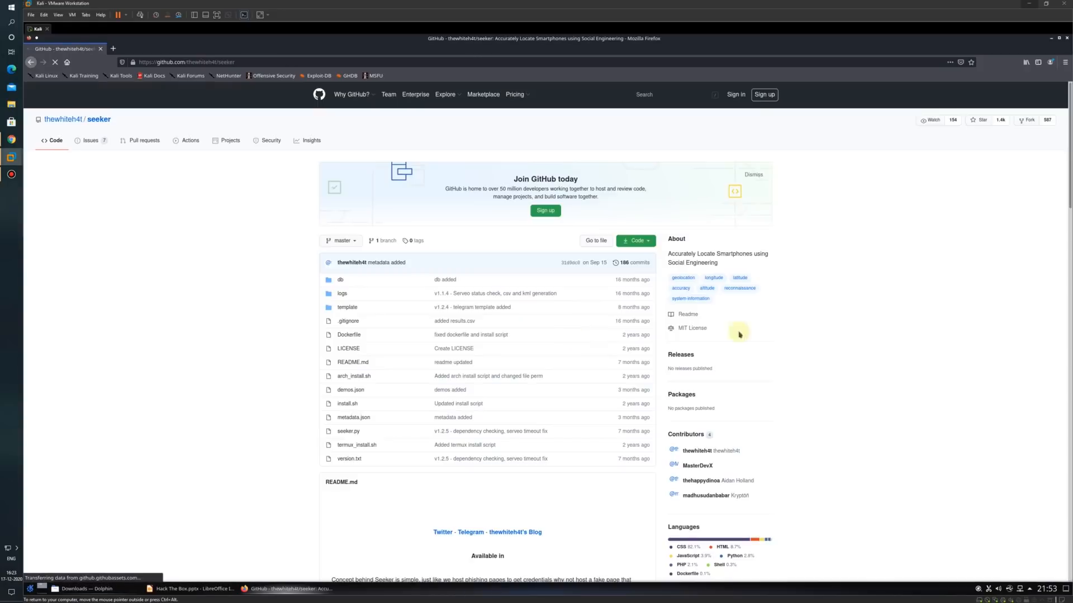
pyautogui.moveTo(593, 358)
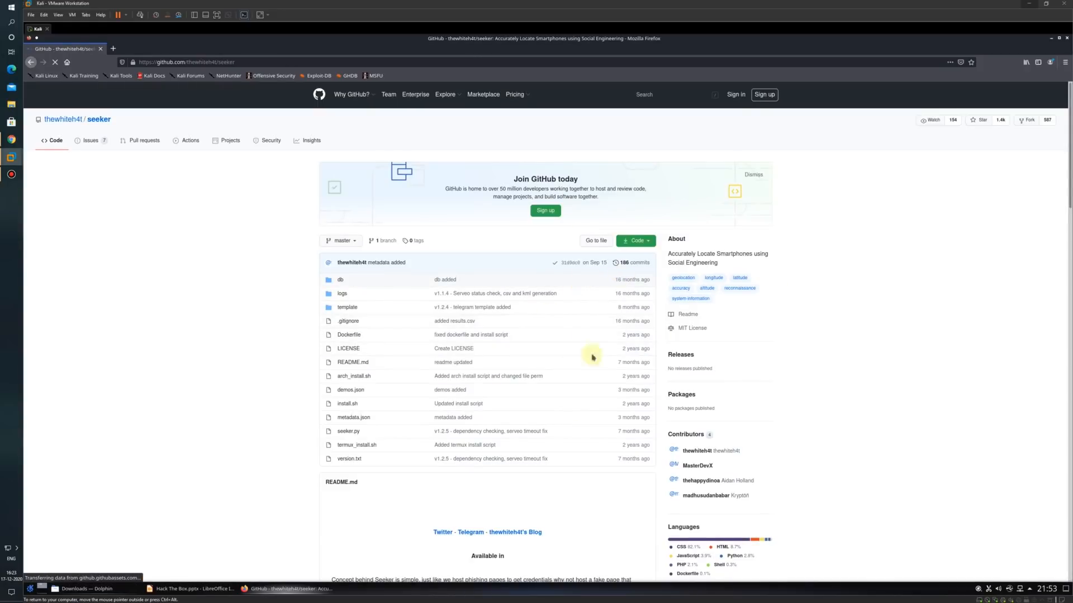
pyautogui.scroll(-3)
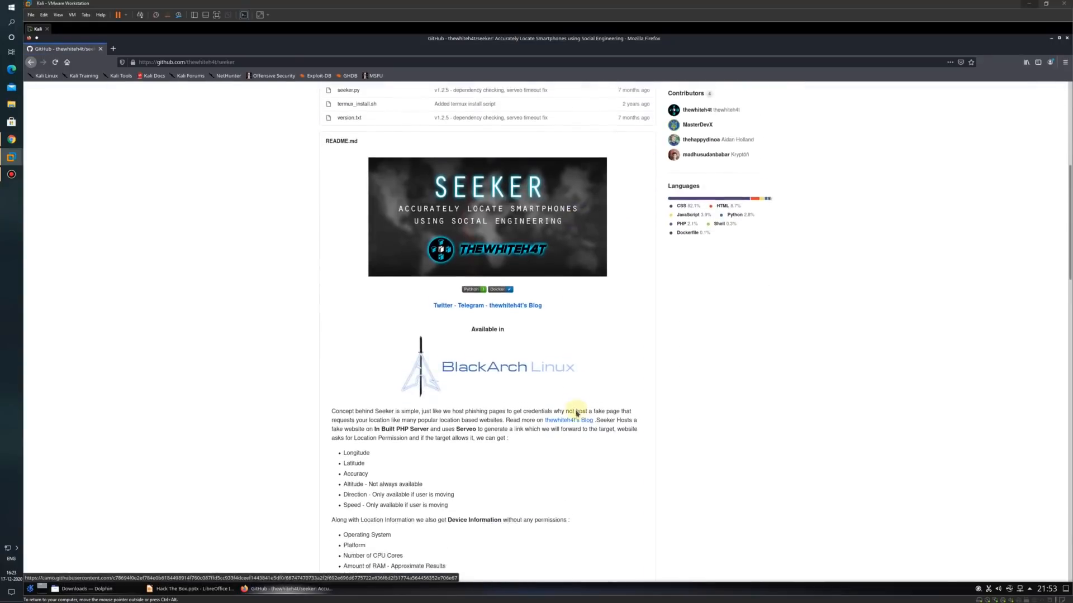
pyautogui.scroll(-3)
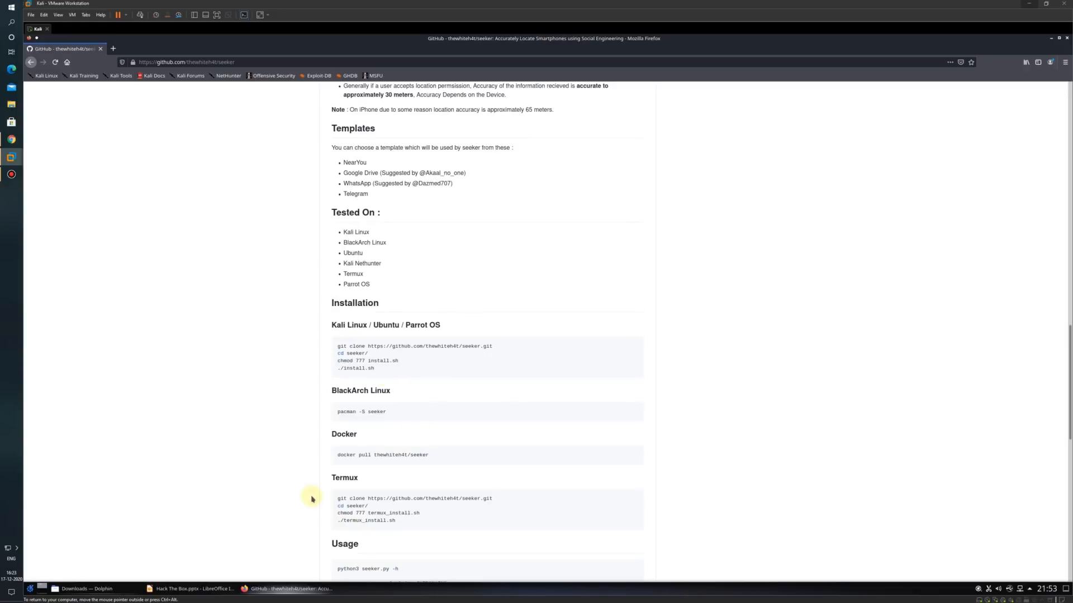
pyautogui.moveTo(72, 536)
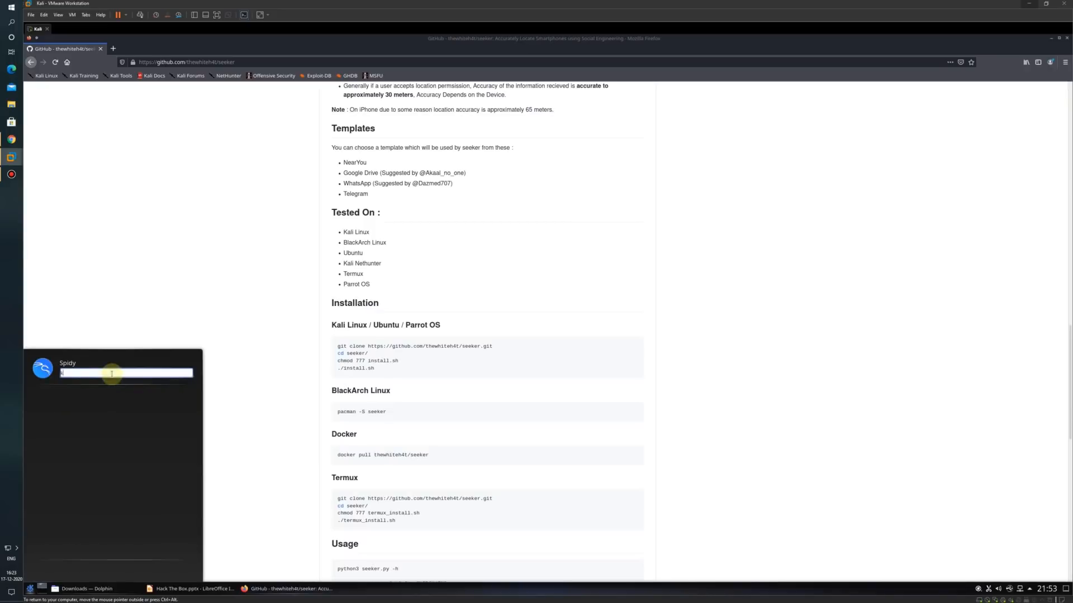
# Launch Konsole on the right half of the screen and become root with sudo su.
pyautogui.write('konsol')
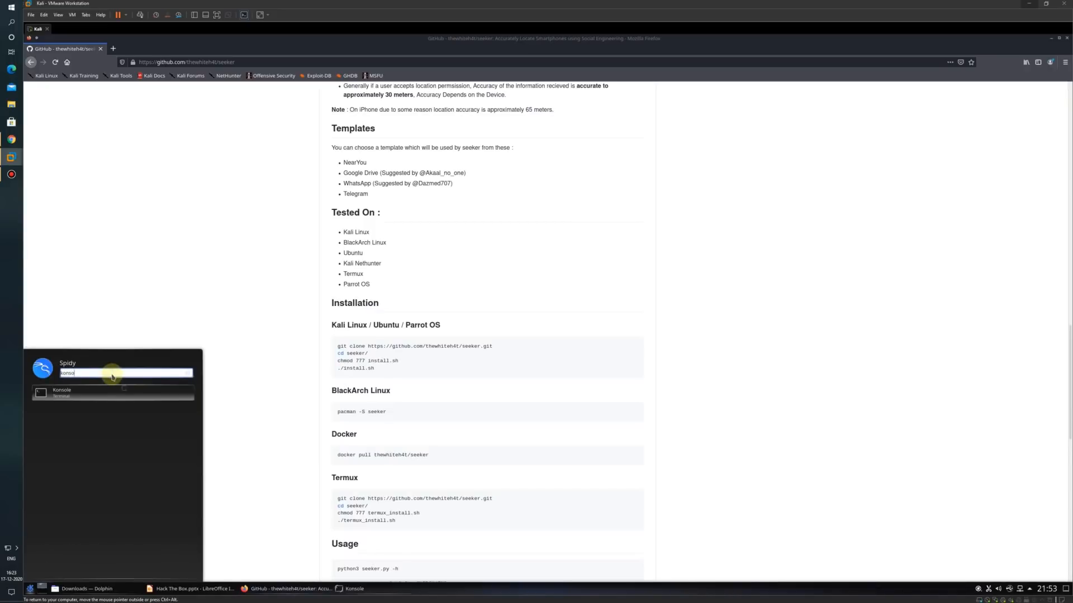
pyautogui.click(62, 393)
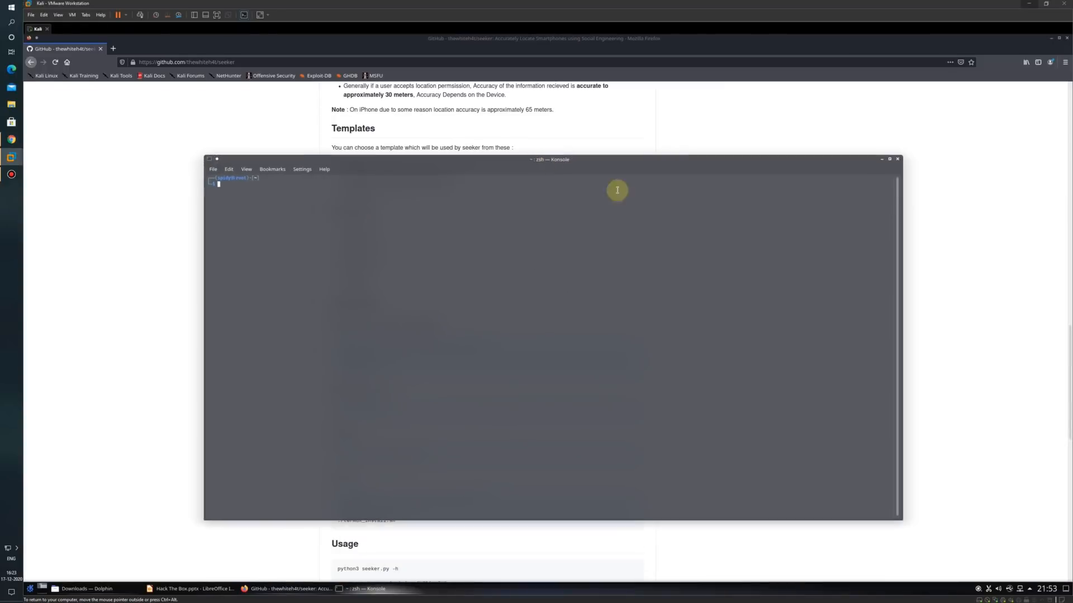
pyautogui.moveTo(896, 295)
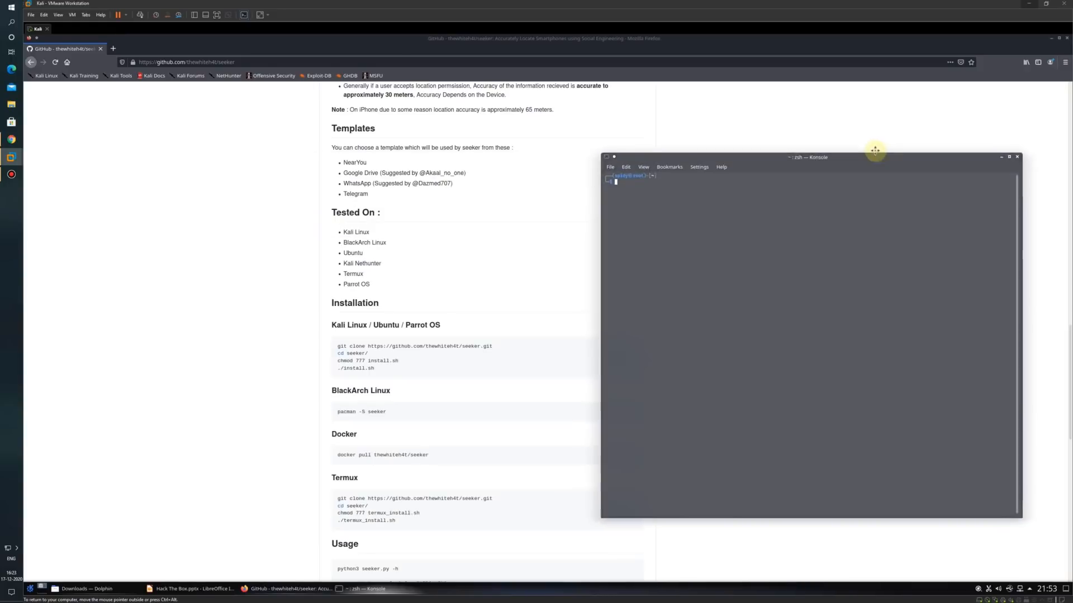
pyautogui.moveTo(807, 157); pyautogui.dragTo(844, 135)
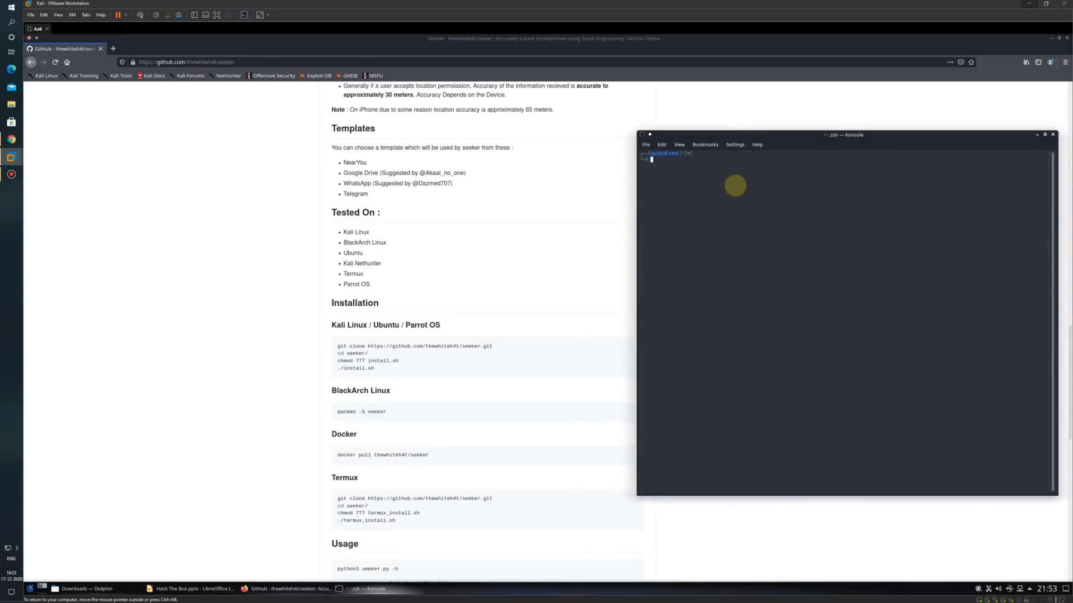
pyautogui.write('sudo')
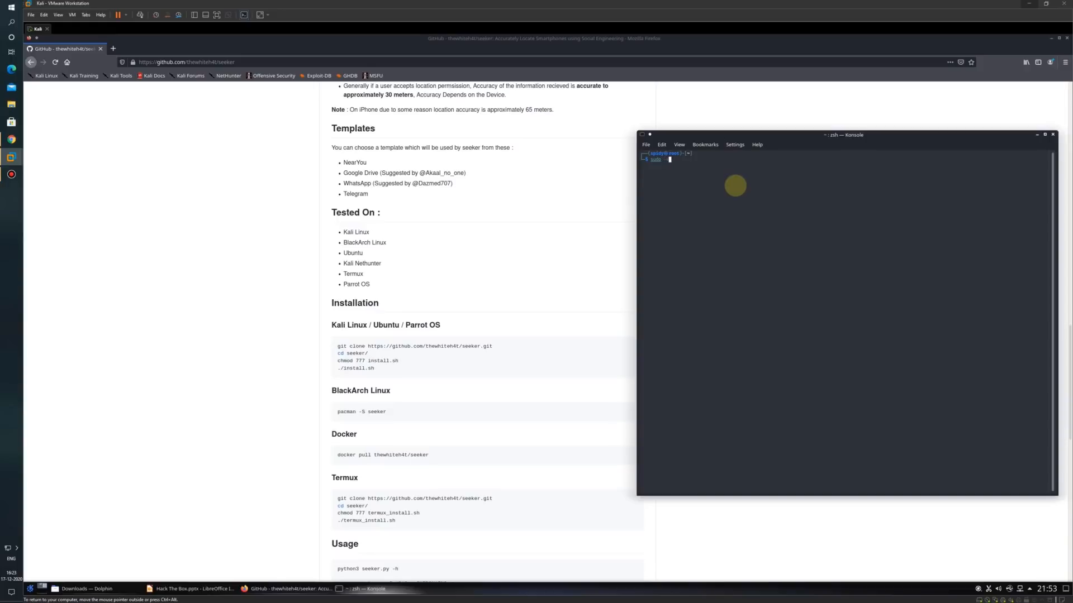
pyautogui.press('Return')
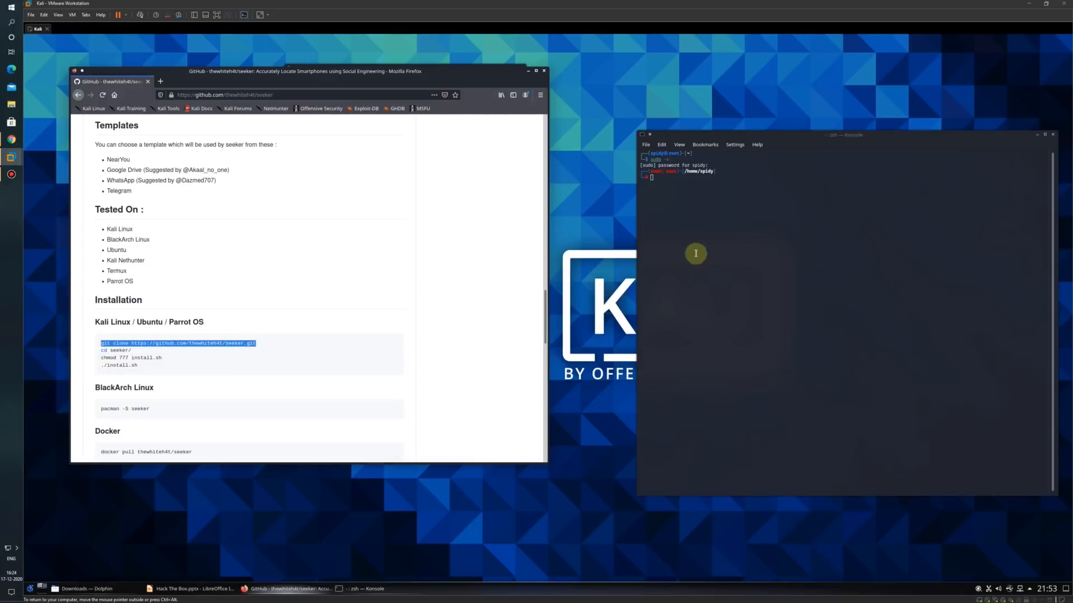
# Clone the seeker repository with the pasted git clone command and cd into seeker.
pyautogui.rightClick(696, 254)
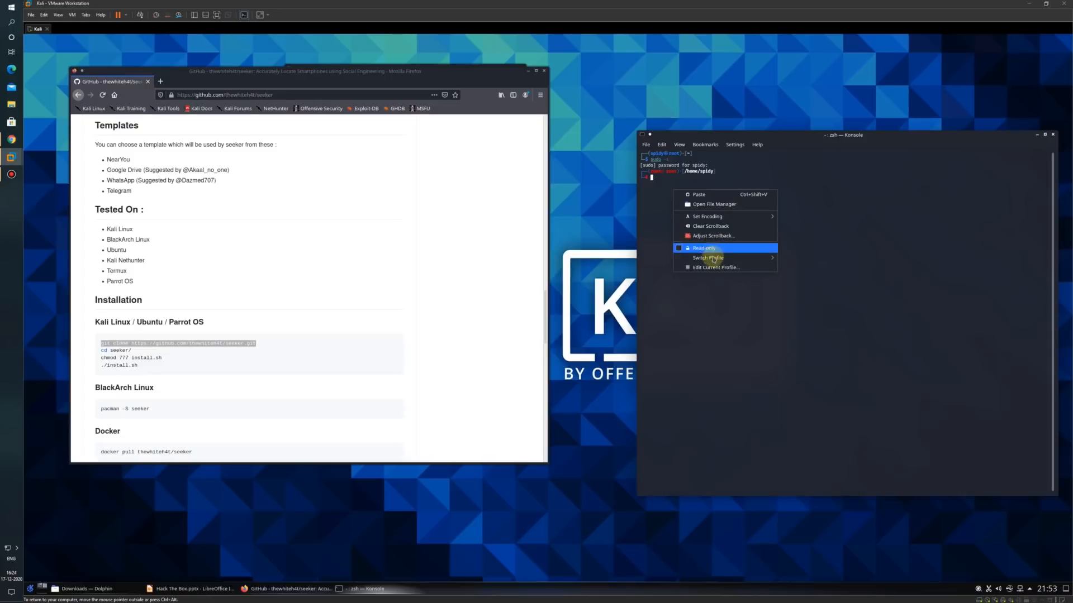
pyautogui.click(698, 194)
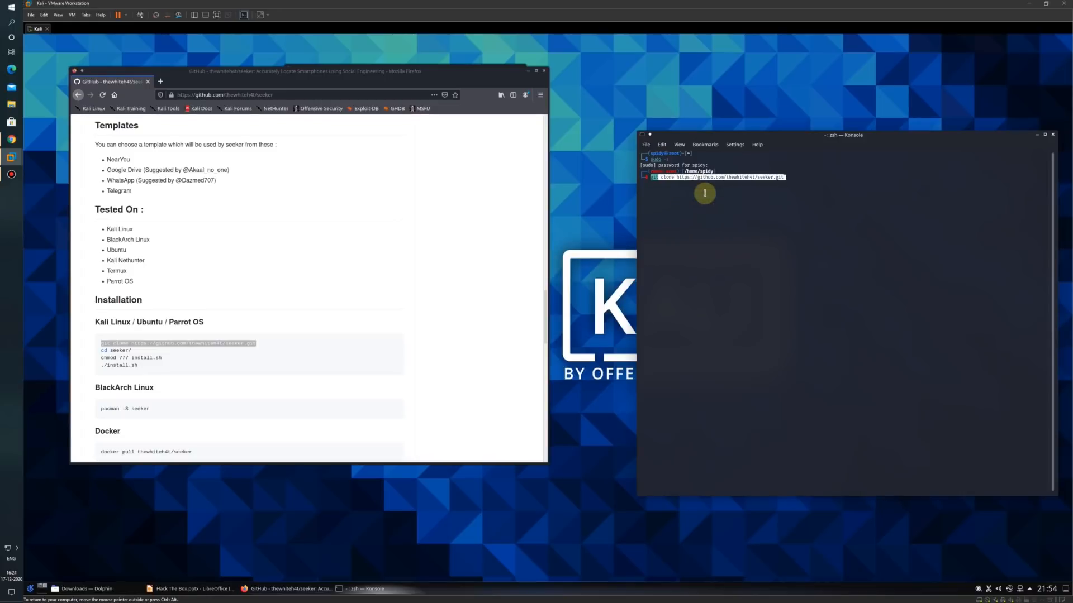
pyautogui.press('Return')
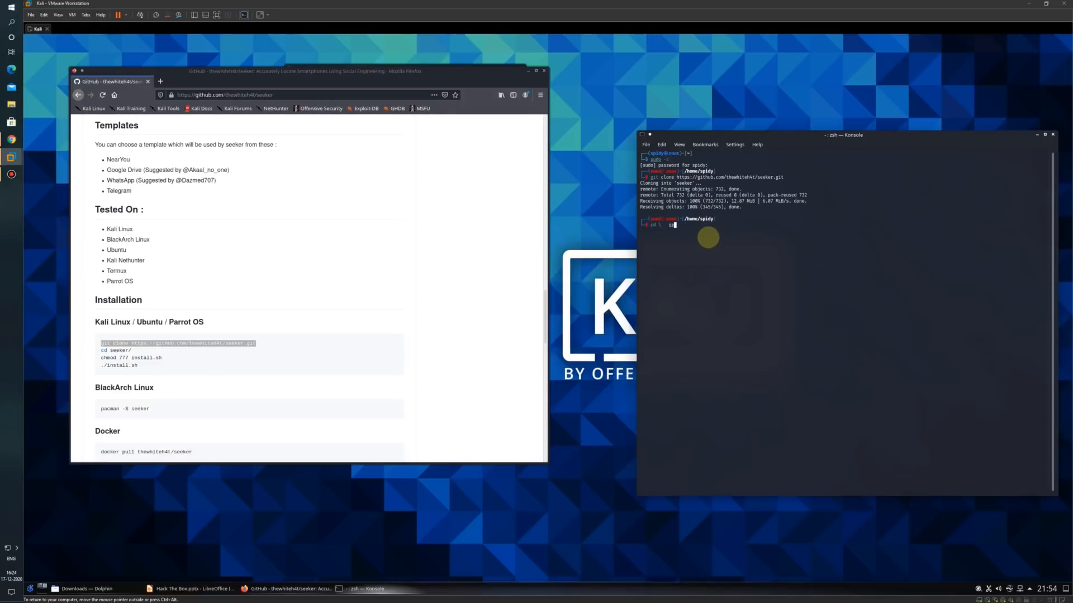
pyautogui.write('seeker')
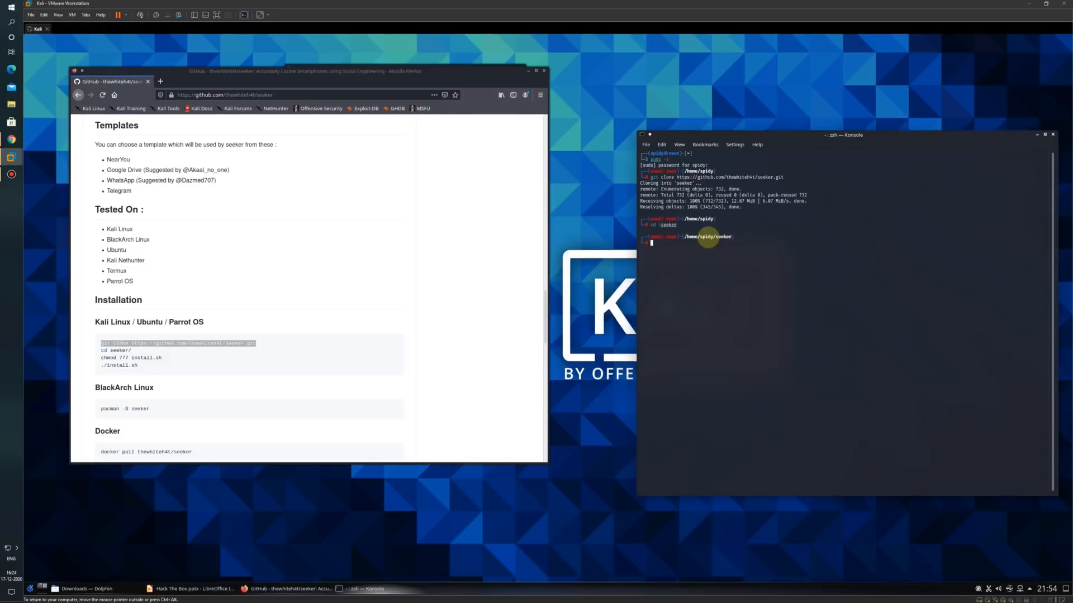
# Grant install.sh full permissions with chmod 777.
pyautogui.write('chmod')
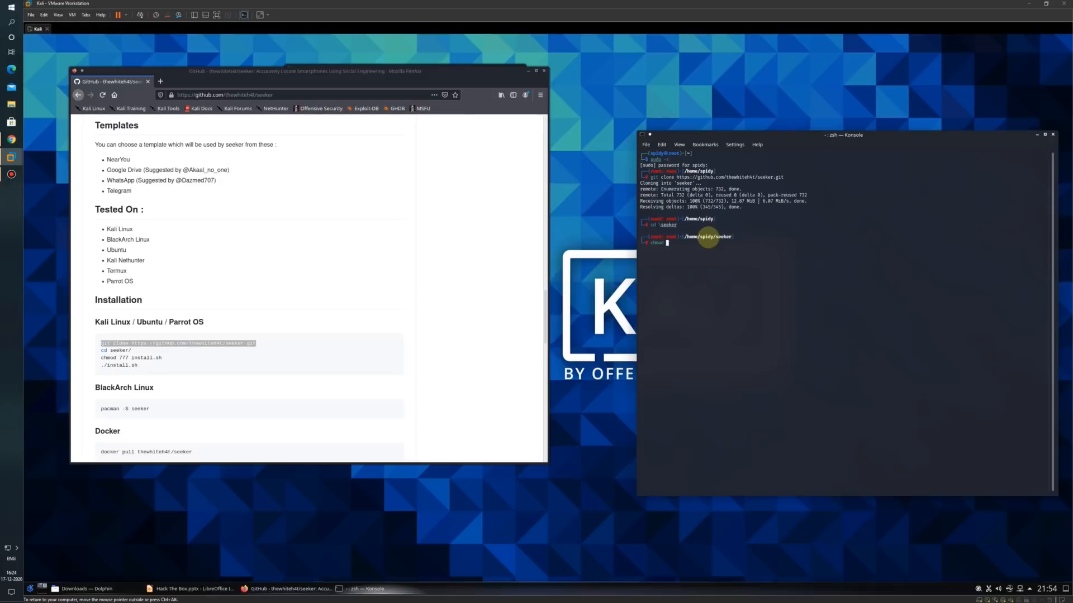
pyautogui.write('777')
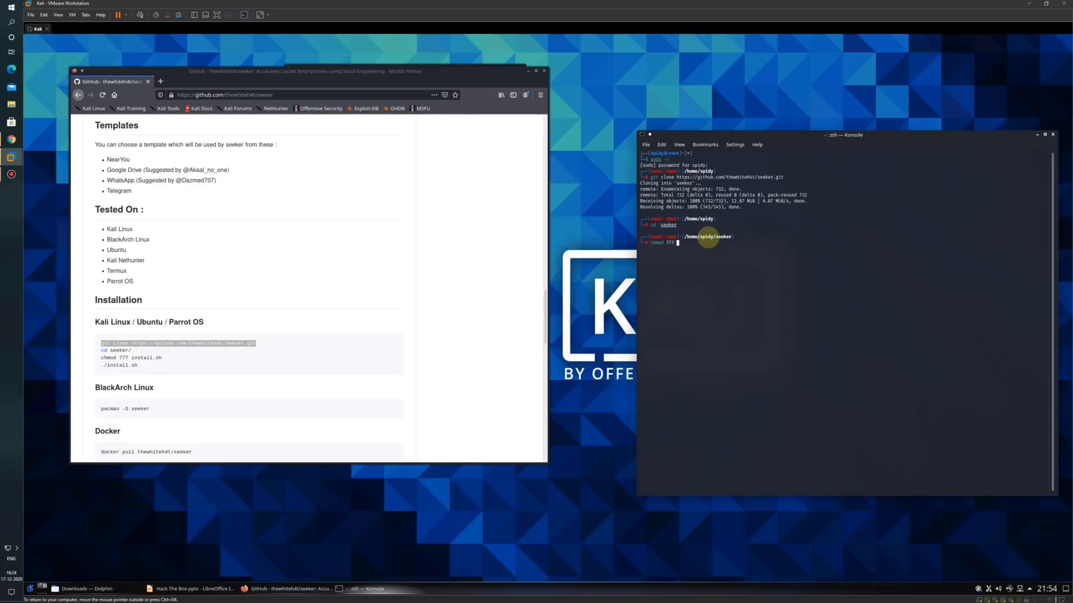
pyautogui.write('install.sh')
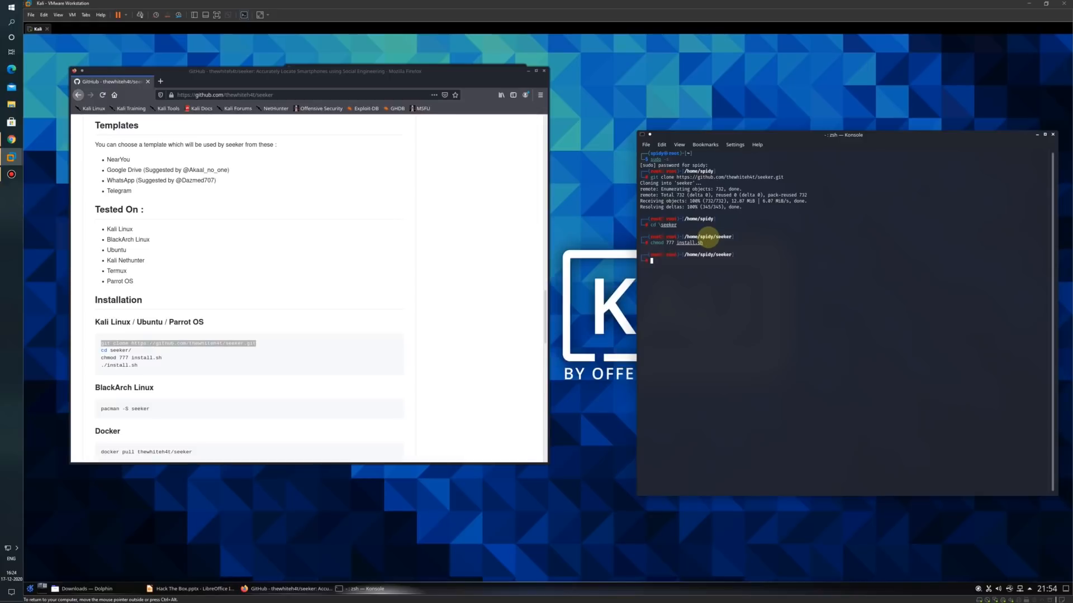
# Run ./install.sh and let pip and the other dependencies install.
pyautogui.write('./')
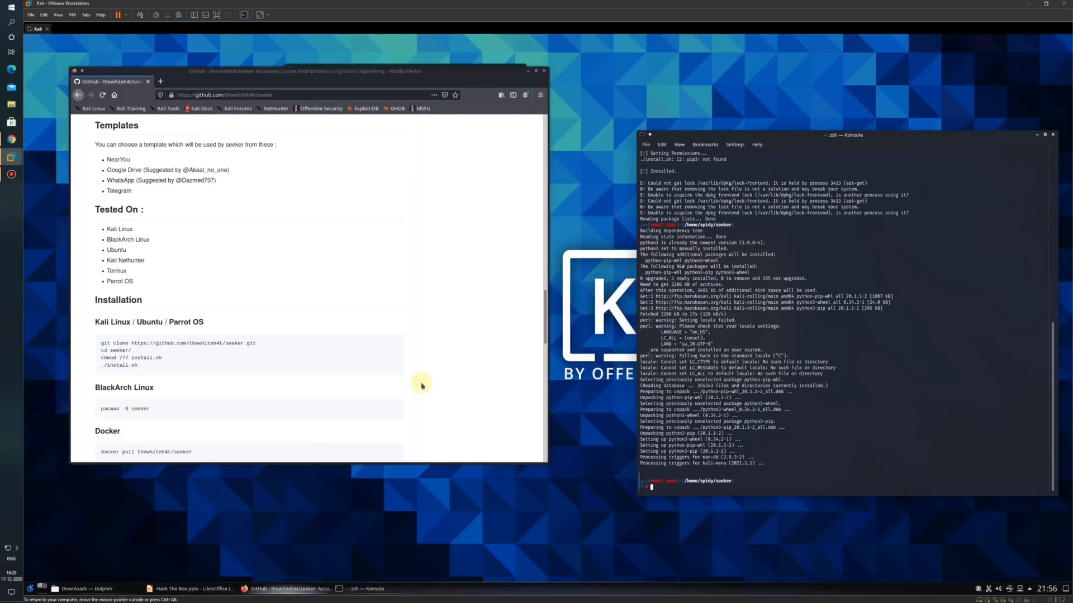
pyautogui.scroll(-3)
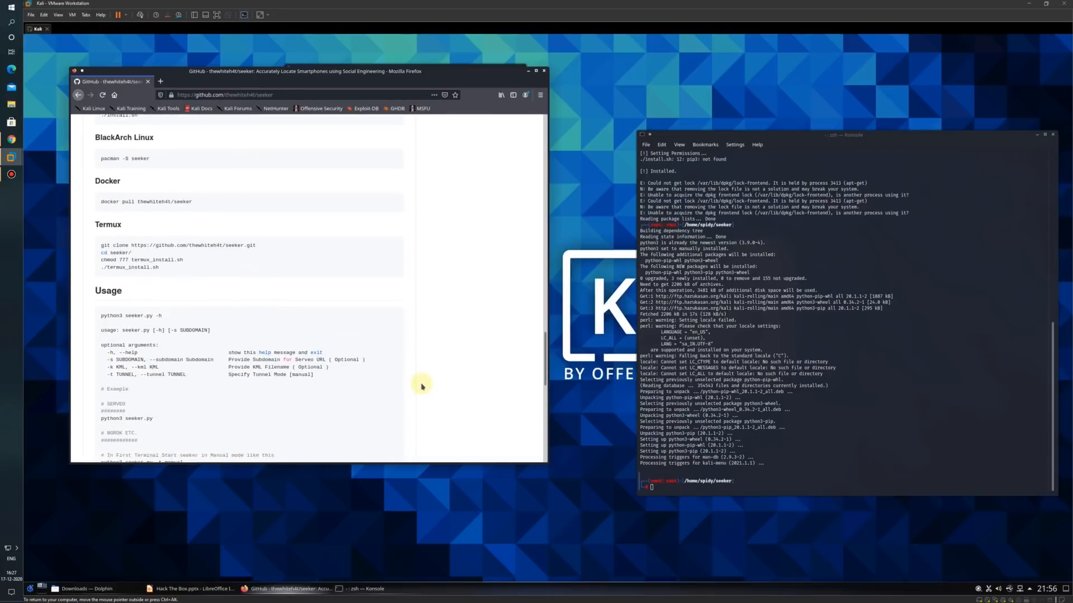
pyautogui.scroll(-3)
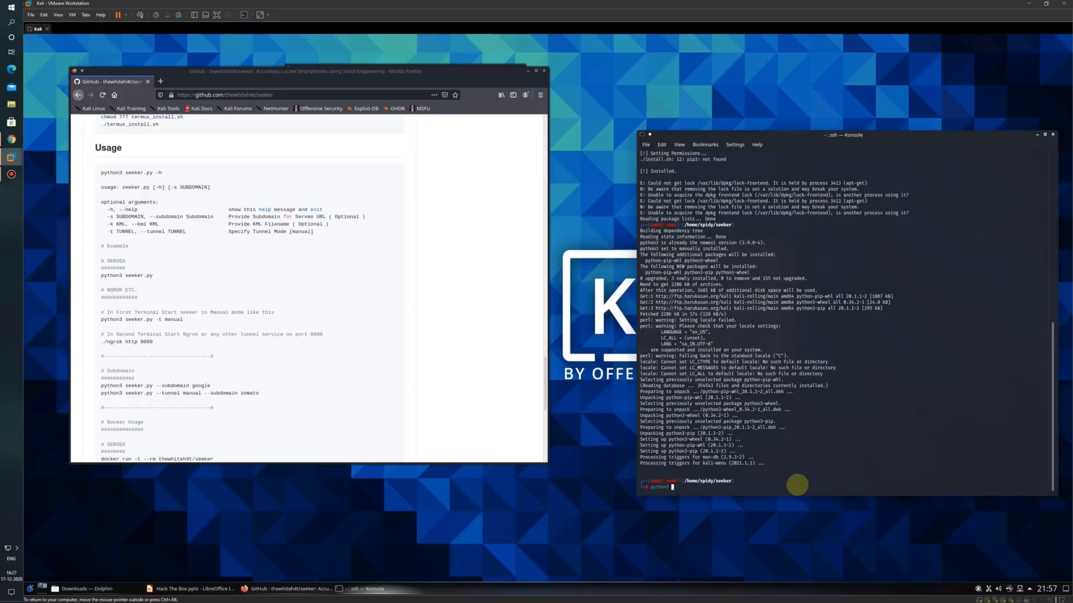
# Run python3 seeker.py -t manual to reach the template selection list.
pyautogui.write('seeker')
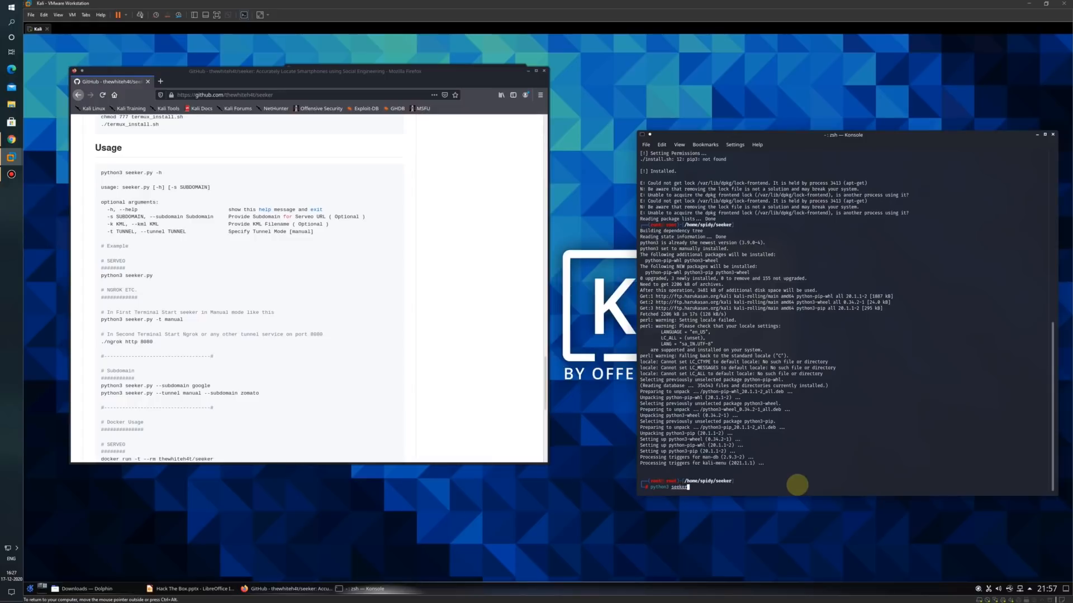
pyautogui.write('.py -t')
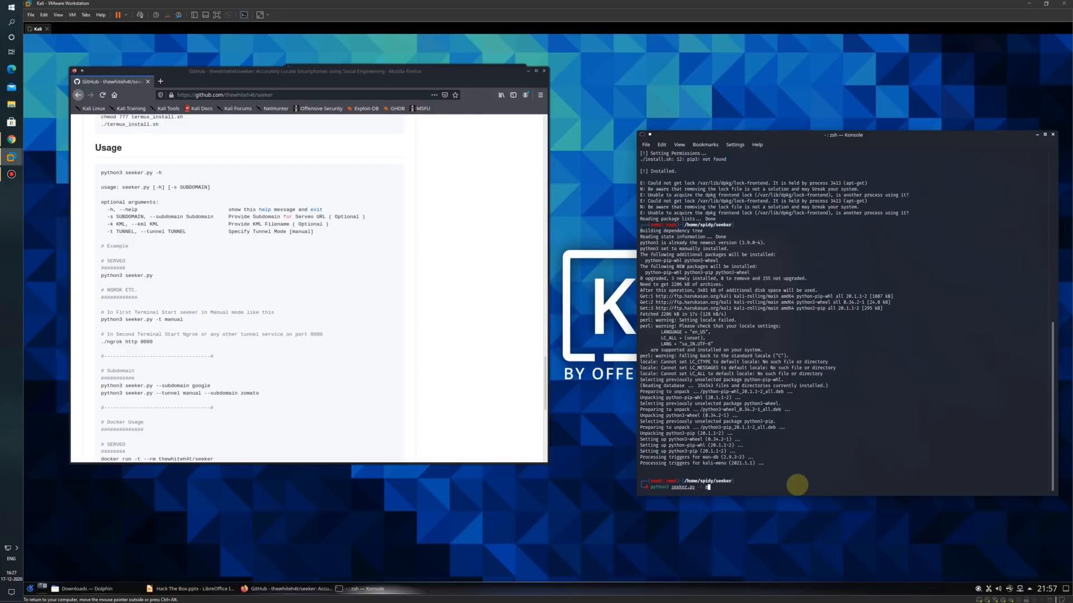
pyautogui.write('manual')
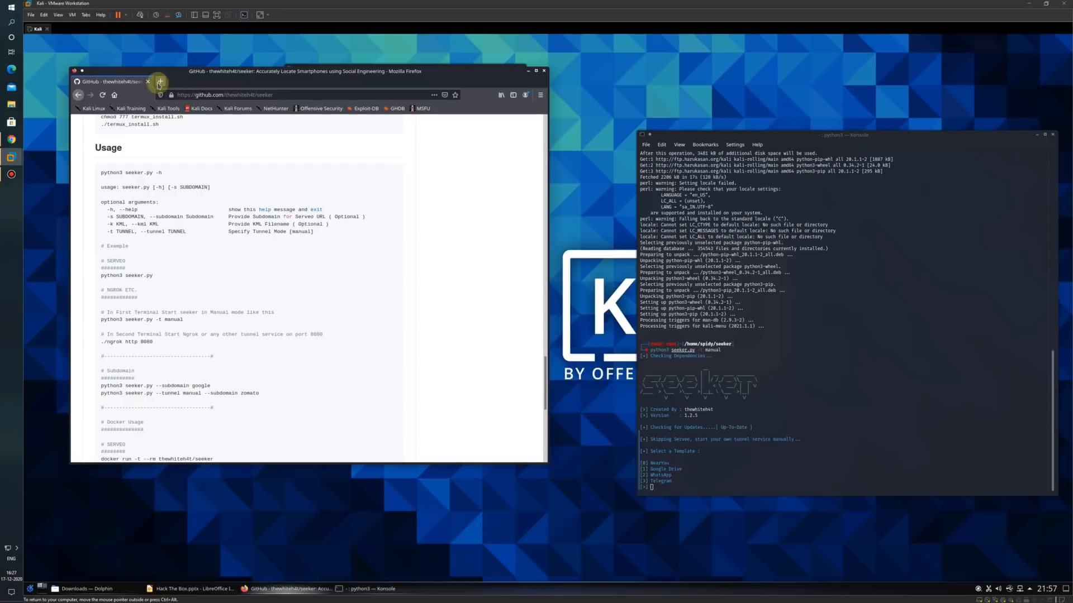
# Download the ngrok Linux zip from ngrok.com/download and show it in Downloads.
pyautogui.click(158, 82)
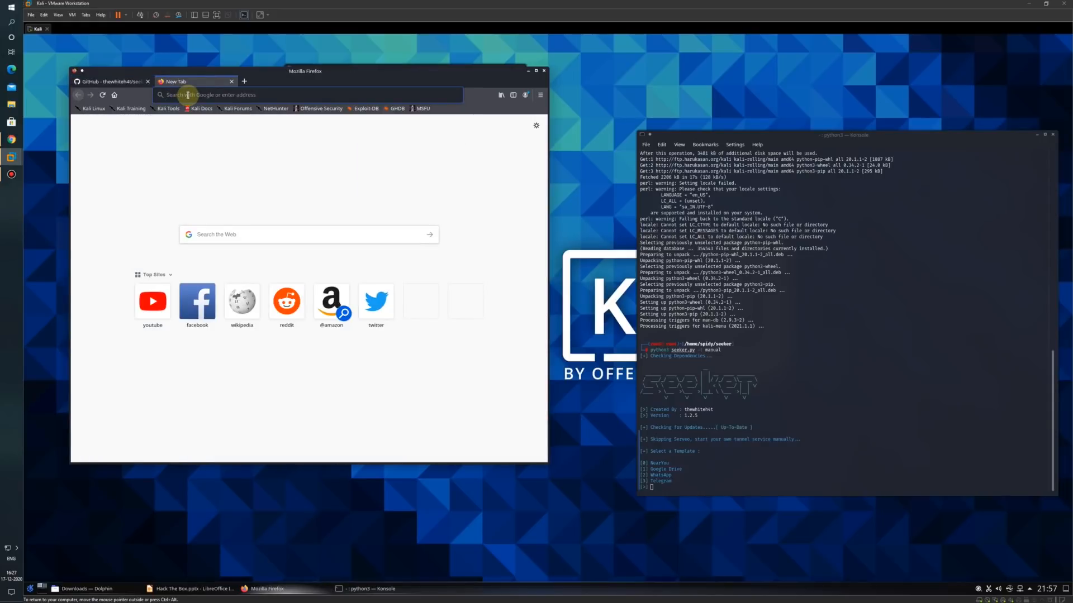
pyautogui.write('ngrok+download')
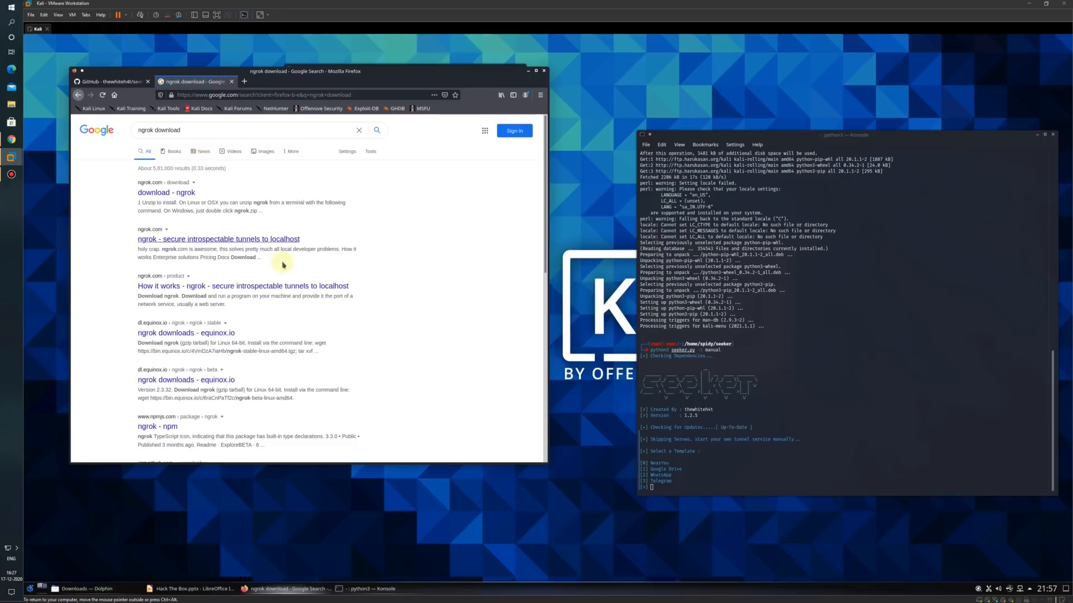
pyautogui.click(217, 239)
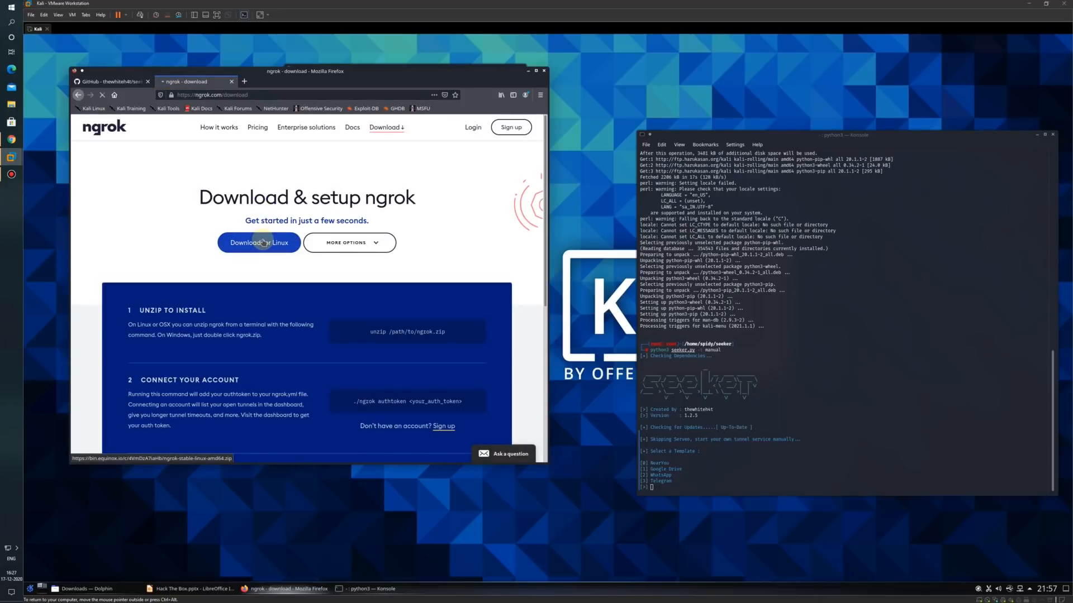
pyautogui.click(259, 242)
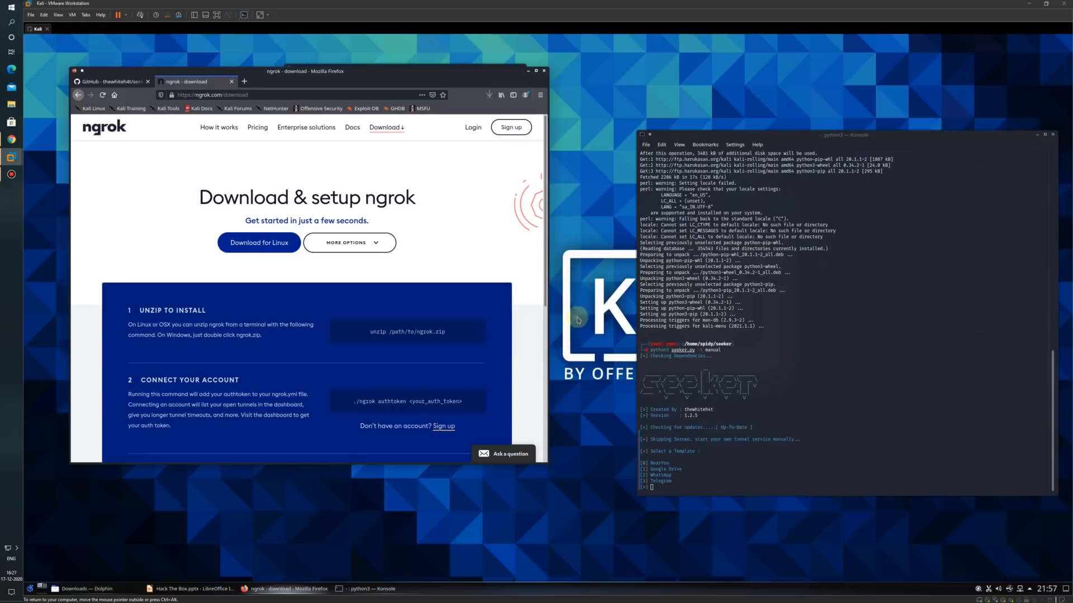
pyautogui.click(481, 95)
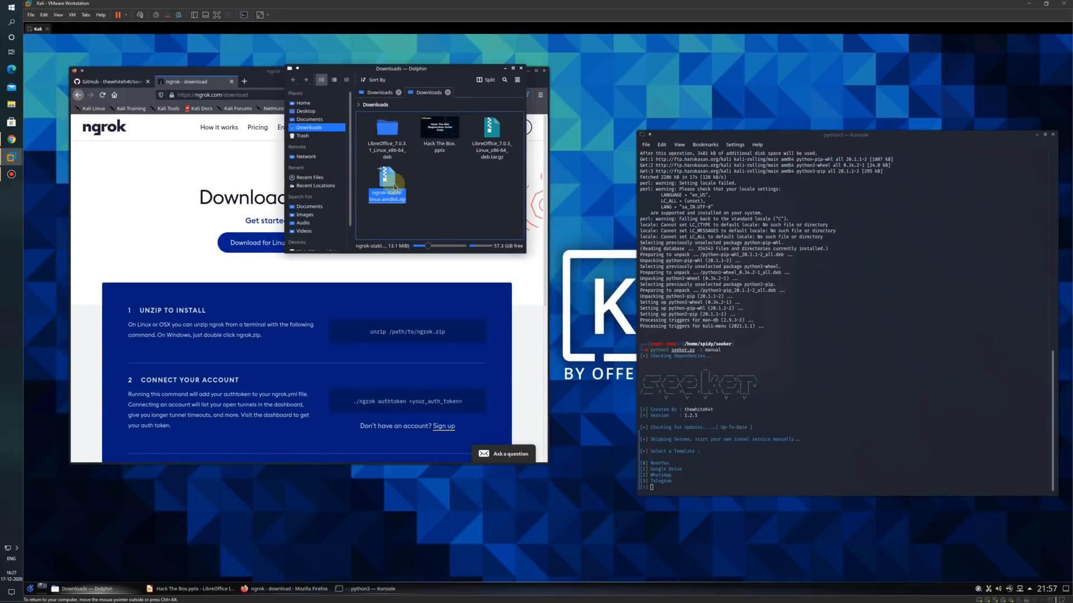
# Extract ngrok-stable-linux-amd64.zip here so the ngrok executable appears in Downloads.
pyautogui.rightClick(386, 185)
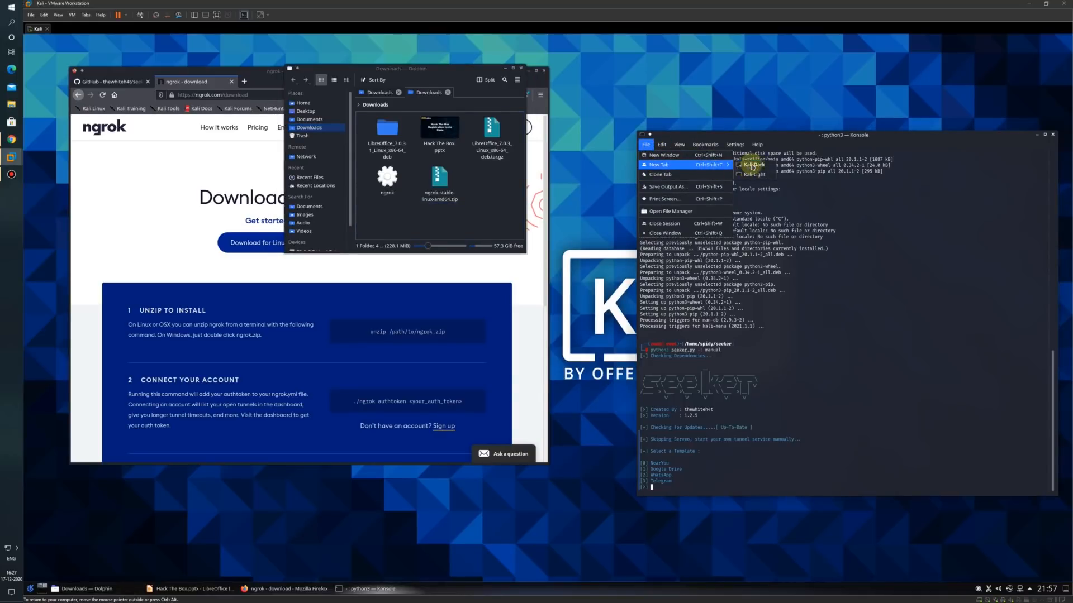
# Get a second root shell in a new Konsole tab and cd into Downloads.
pyautogui.click(659, 166)
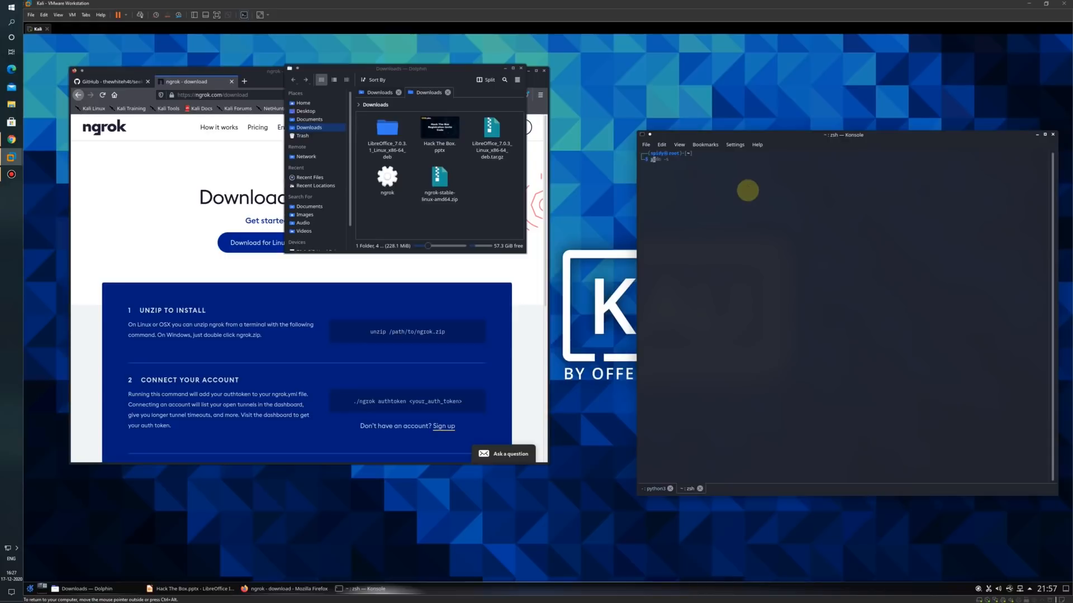
pyautogui.write('sudo')
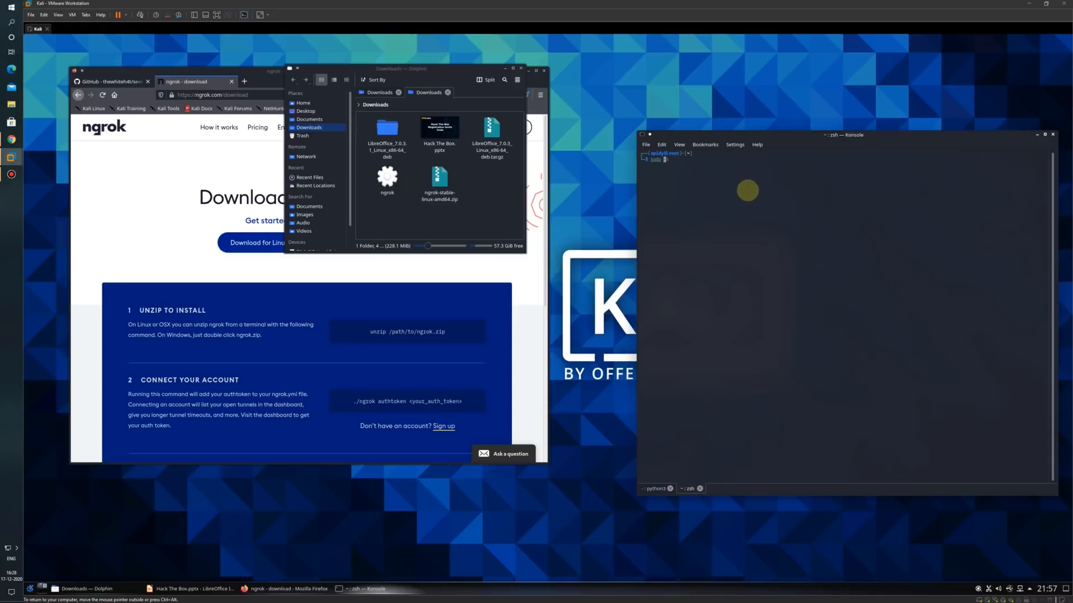
pyautogui.press('Return')
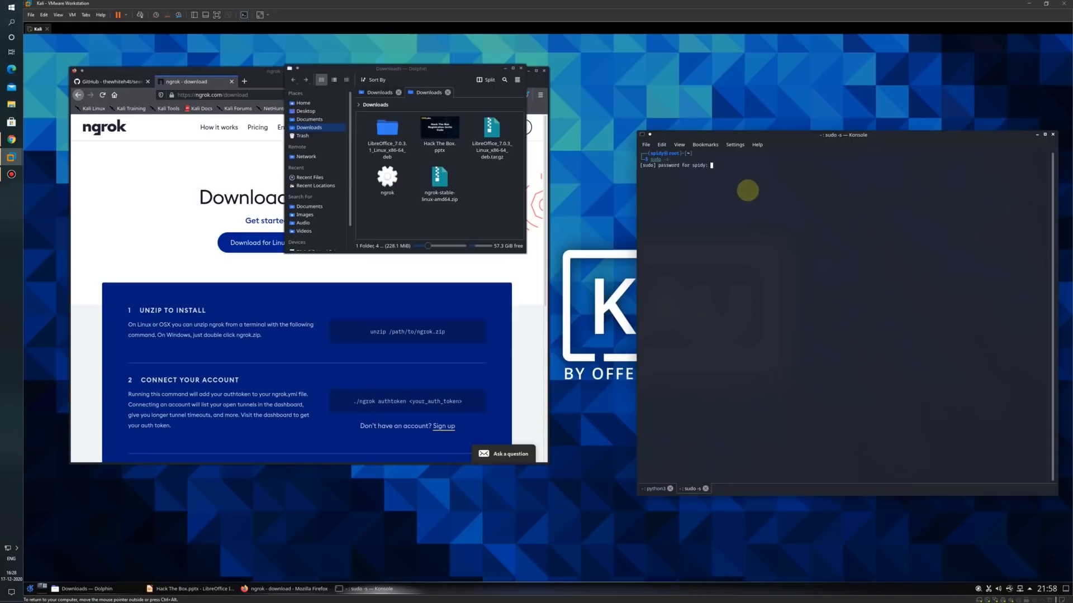
pyautogui.press('Return')
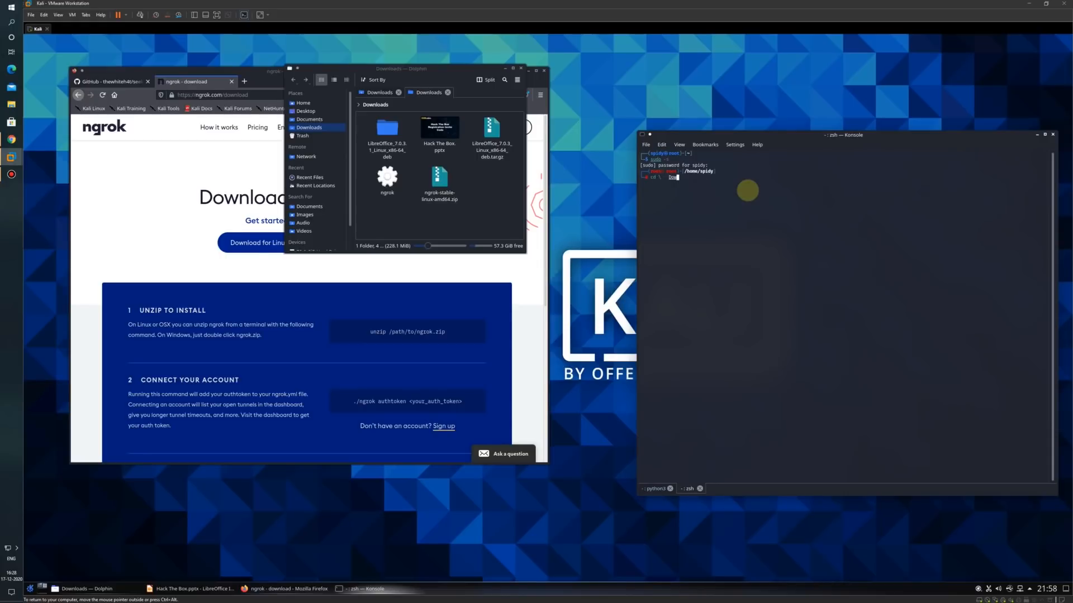
pyautogui.write('nloads')
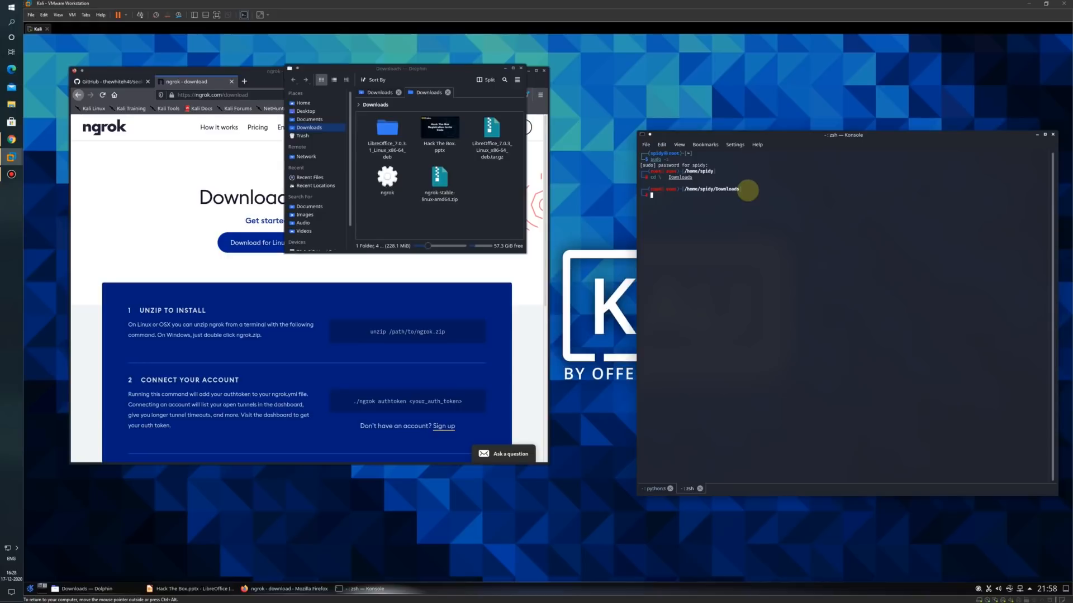
# Start an ngrok HTTP tunnel on port 8080 with ./ngrok http 8080.
pyautogui.write('./ngrok http')
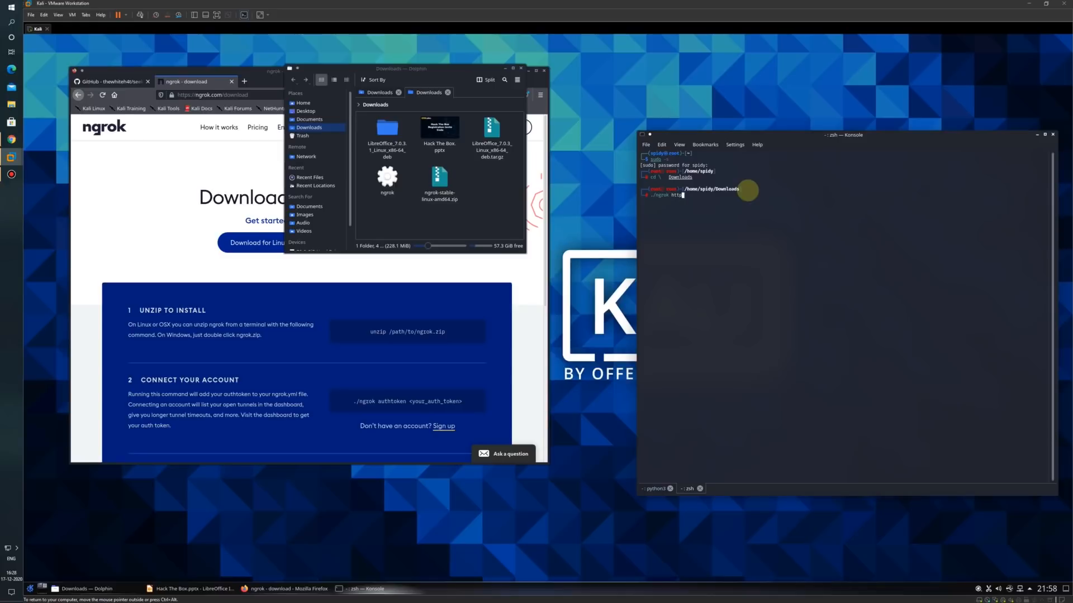
pyautogui.write('8080')
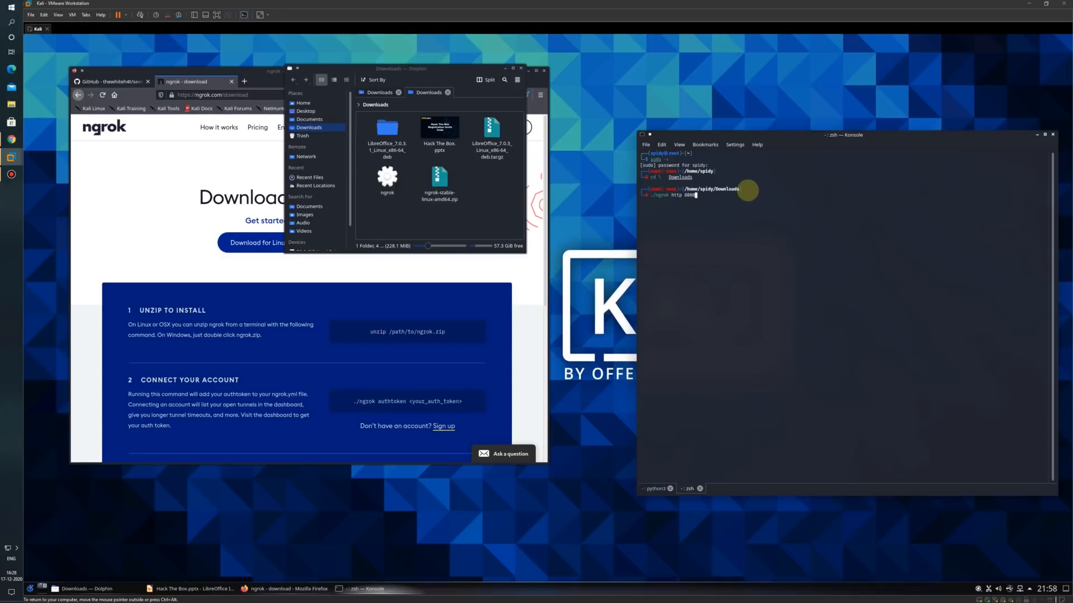
pyautogui.press('Return')
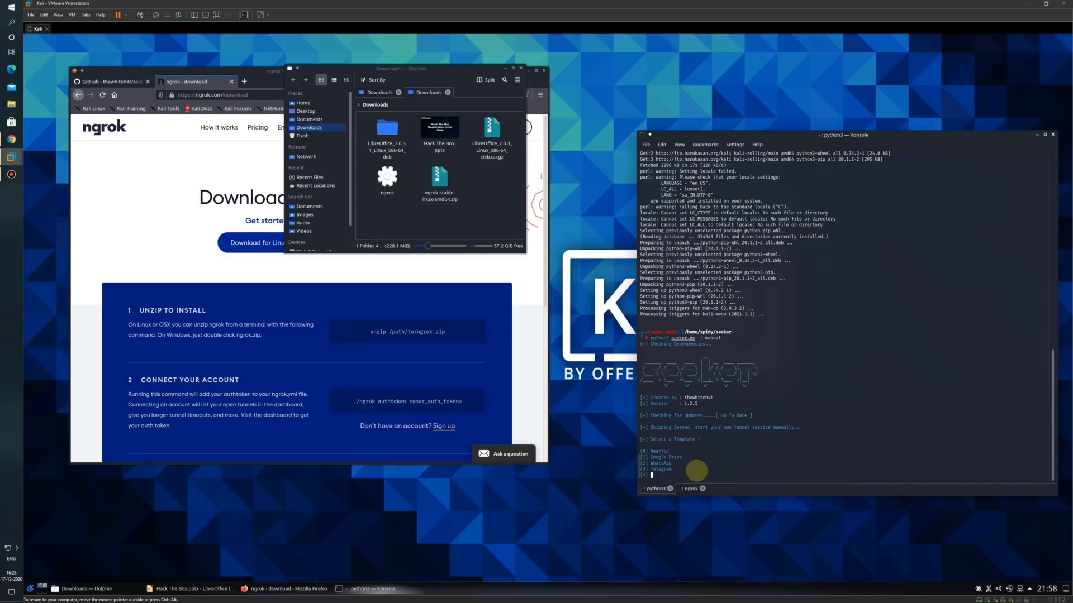
# Serve Seeker's Google Drive template (option 1, URL 12345) and watch ngrok log the requests.
pyautogui.write('1')
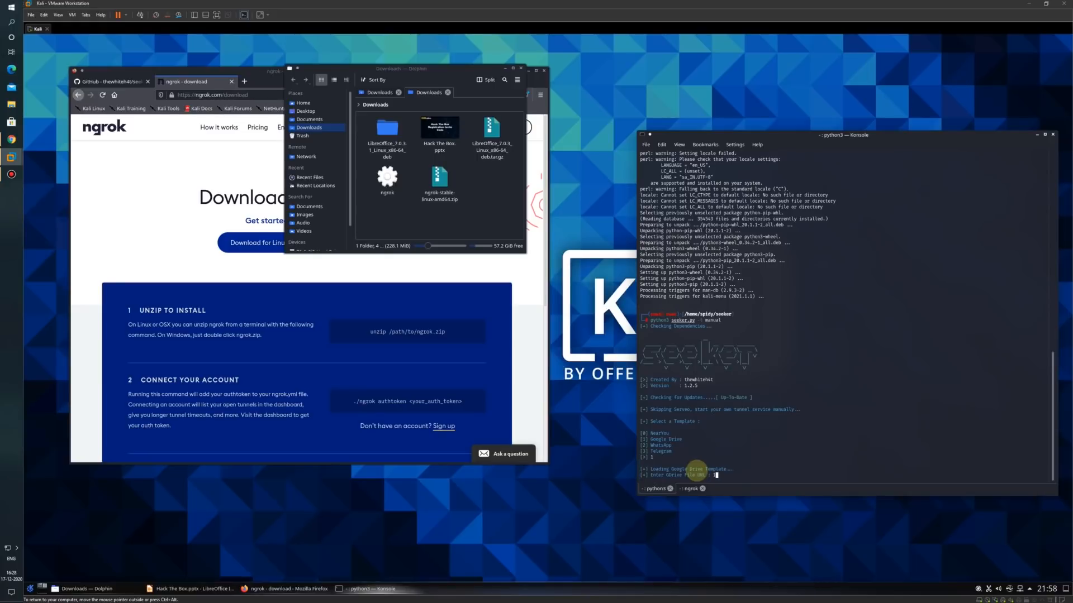
pyautogui.write('123456')
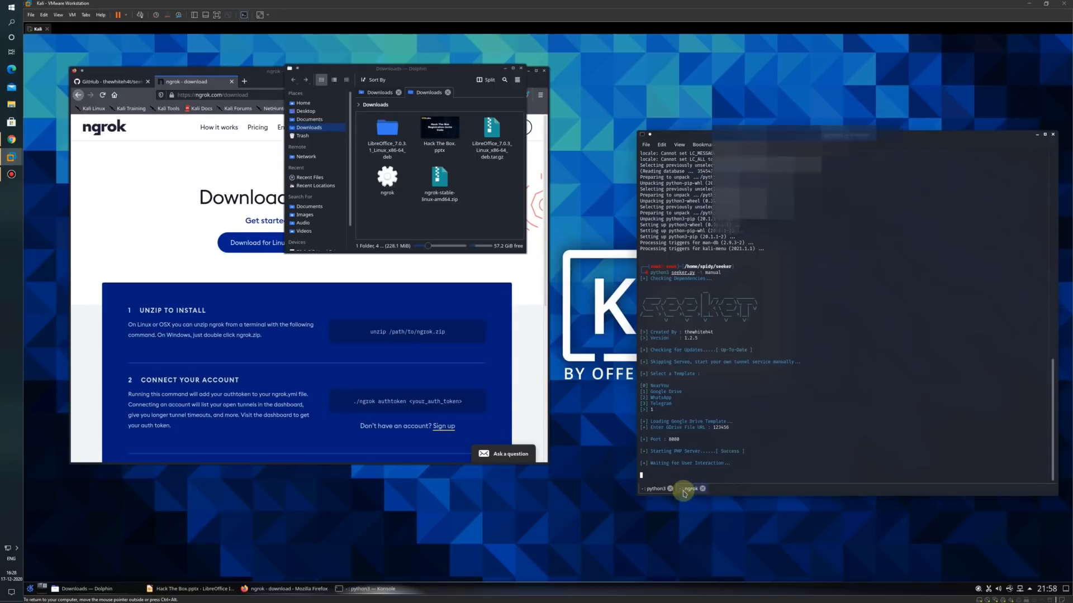
pyautogui.click(689, 489)
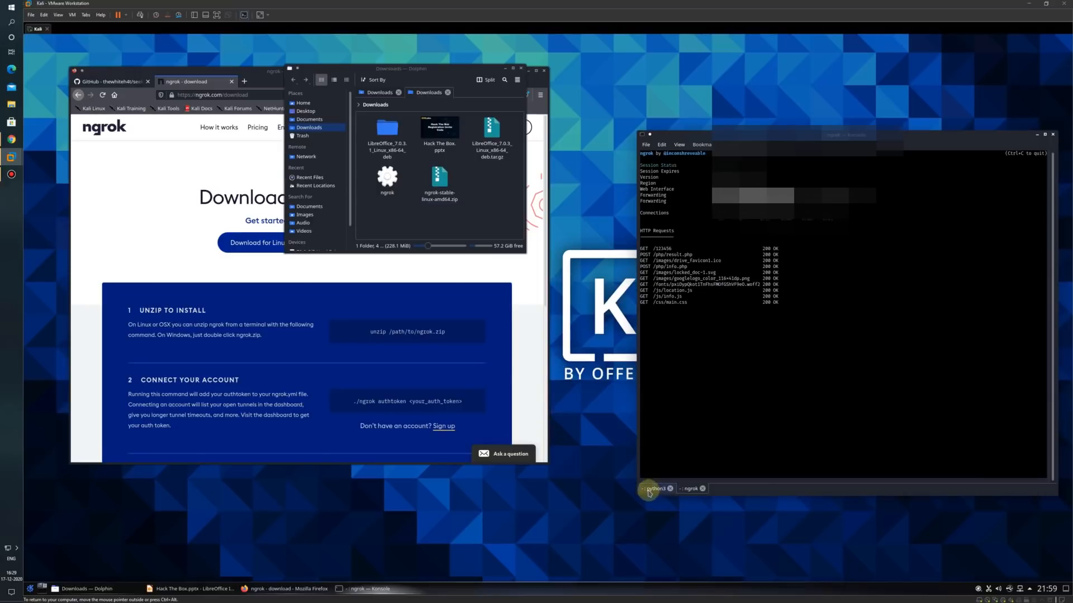
# Return to the Seeker session to view the captured location and its Google Maps link.
pyautogui.click(652, 488)
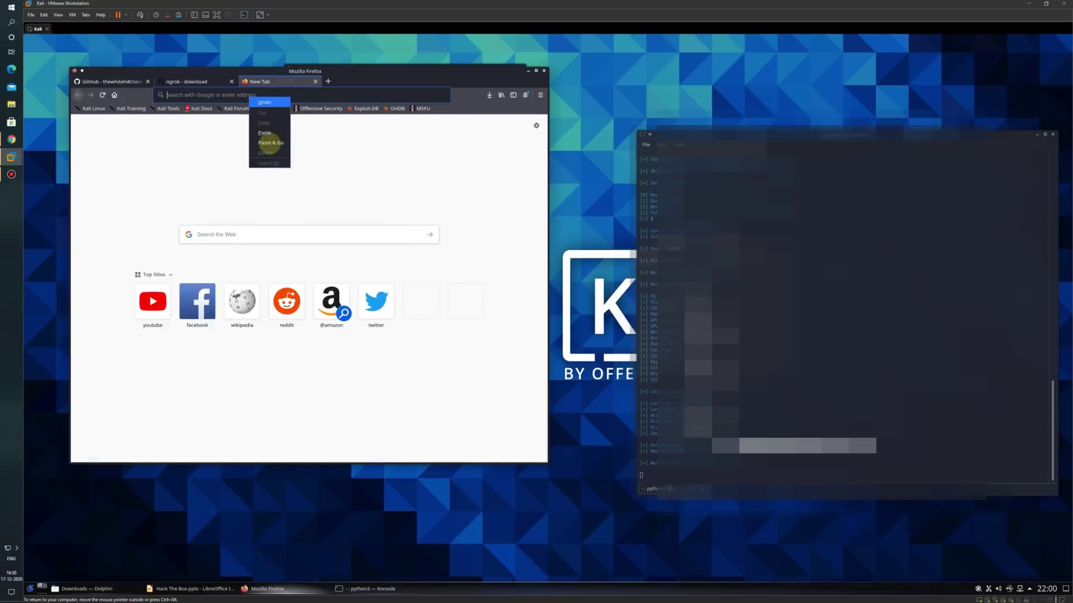
# Load the captured Google Maps link via Paste & Go, showing the target's coordinates.
pyautogui.click(271, 143)
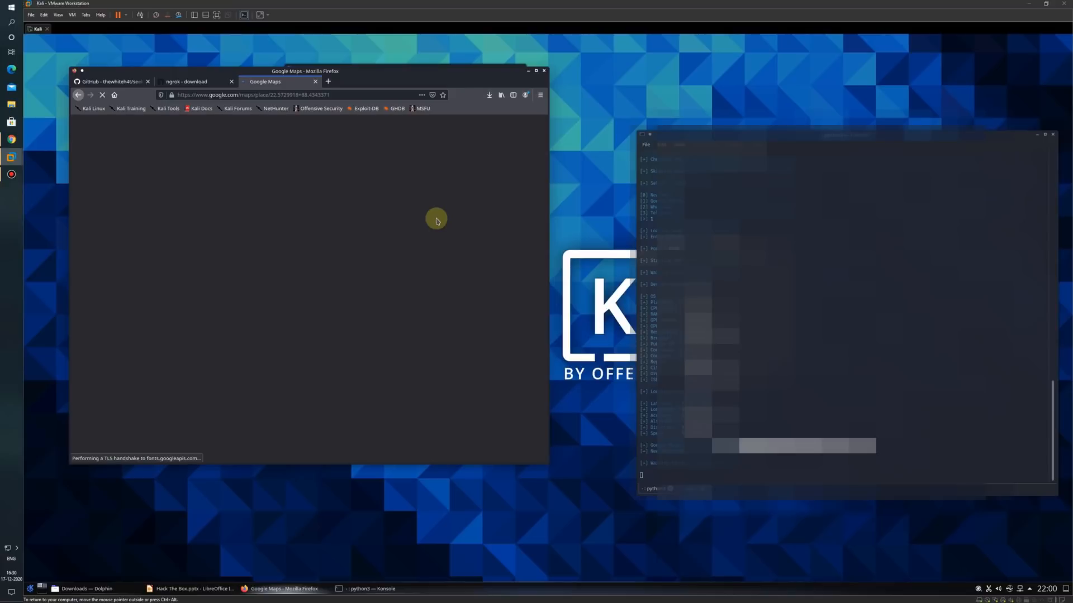
pyautogui.moveTo(435, 227)
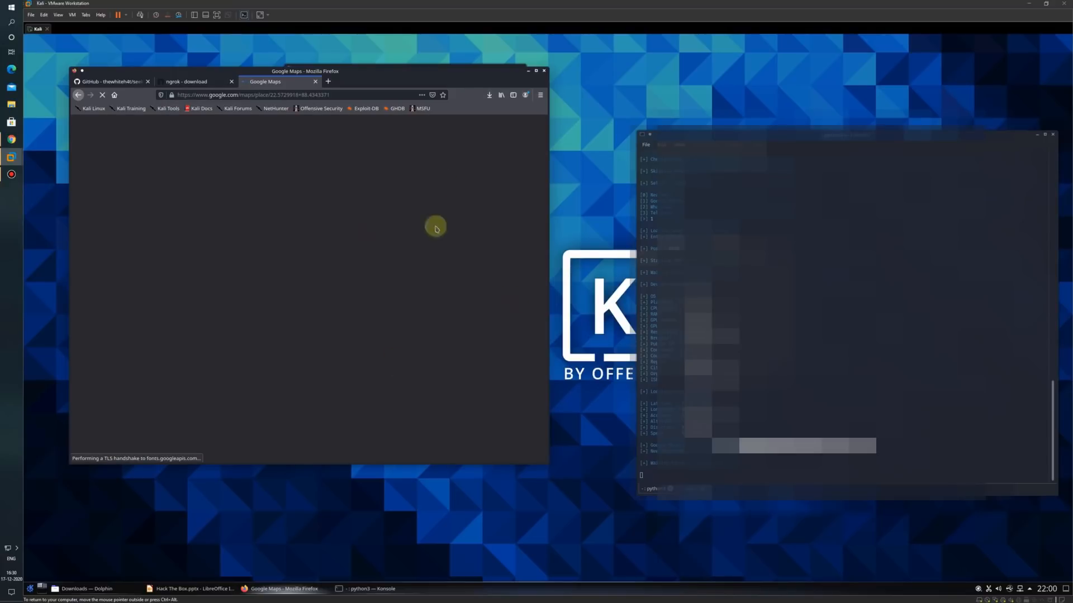
pyautogui.moveTo(455, 247)
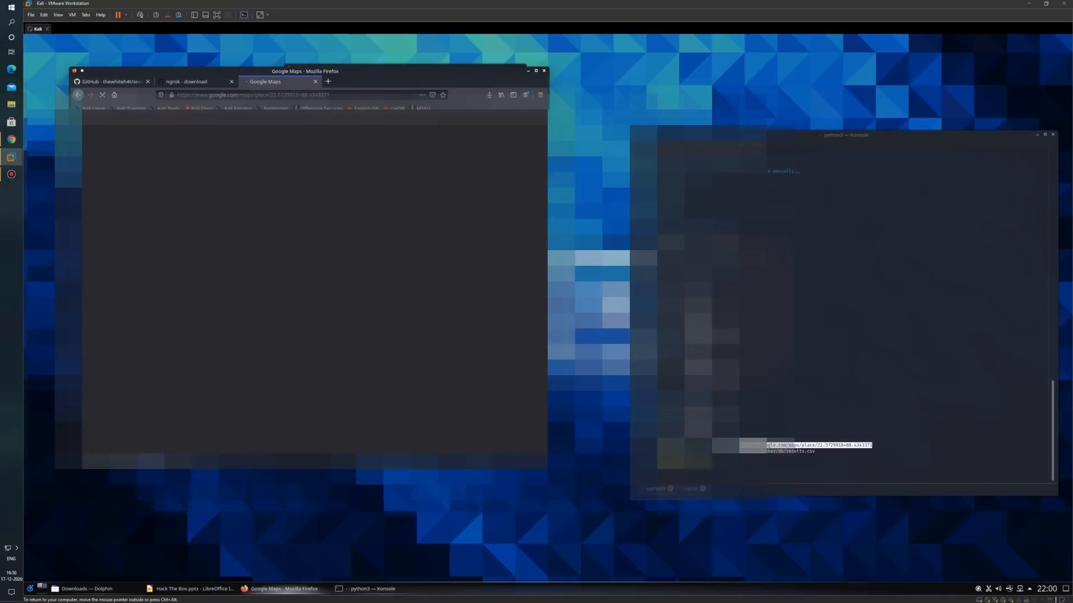
pyautogui.click(192, 80)
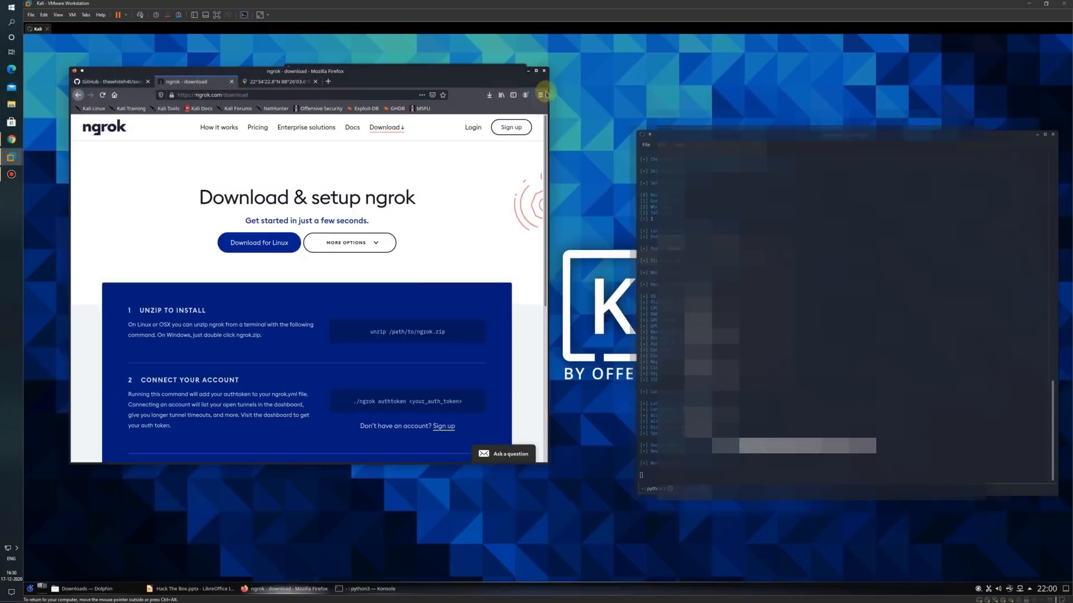